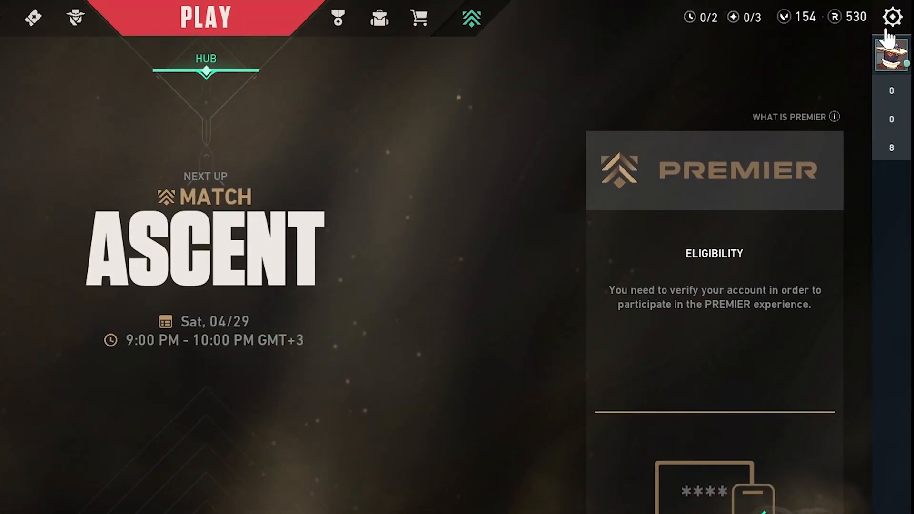
Exit Valorant to the desktop from the settings menu, signing out of the account.
left_click(893, 17)
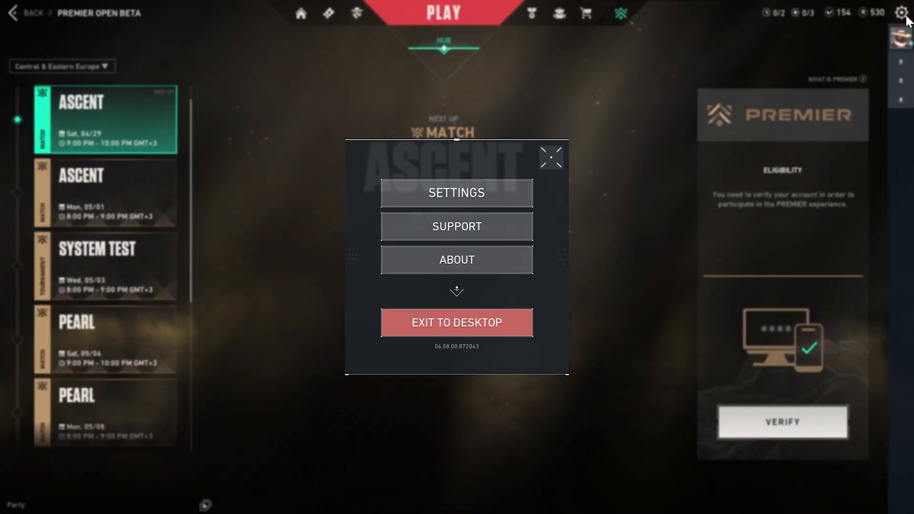
mouse_move(456, 322)
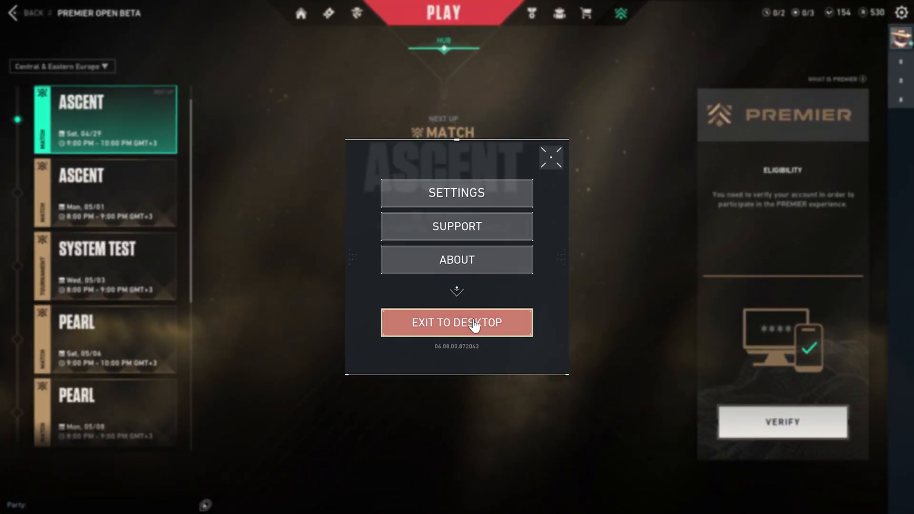
left_click(456, 322)
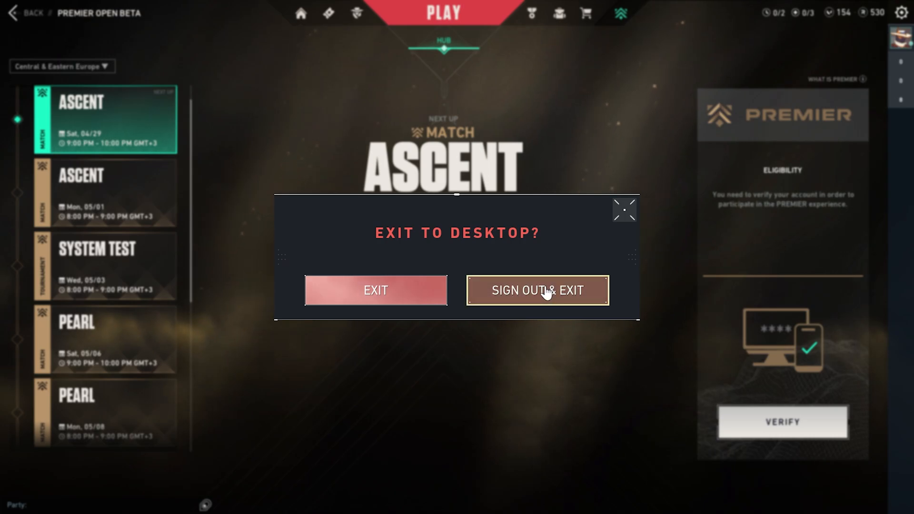
left_click(376, 291)
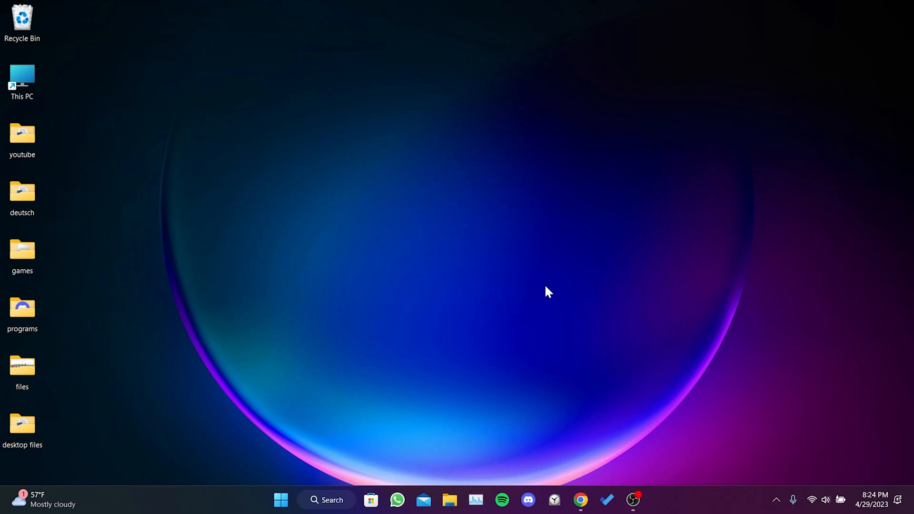
Bring up the Riot Games support 'Submit a request' page in Chrome with the chat panel.
left_click(22, 429)
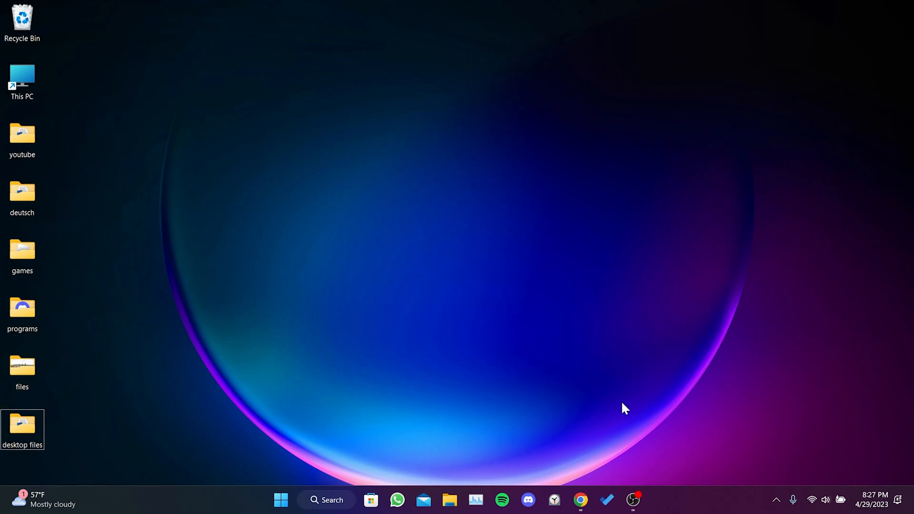
left_click(579, 499)
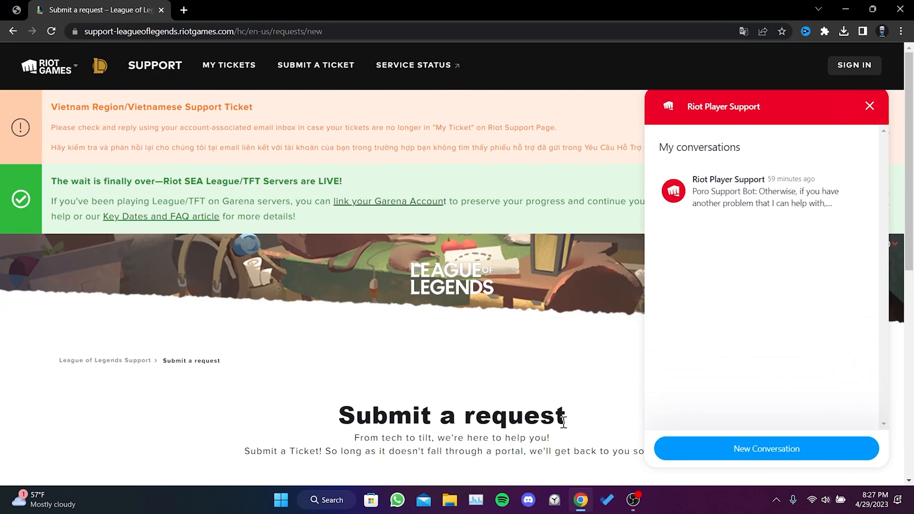
mouse_move(554, 389)
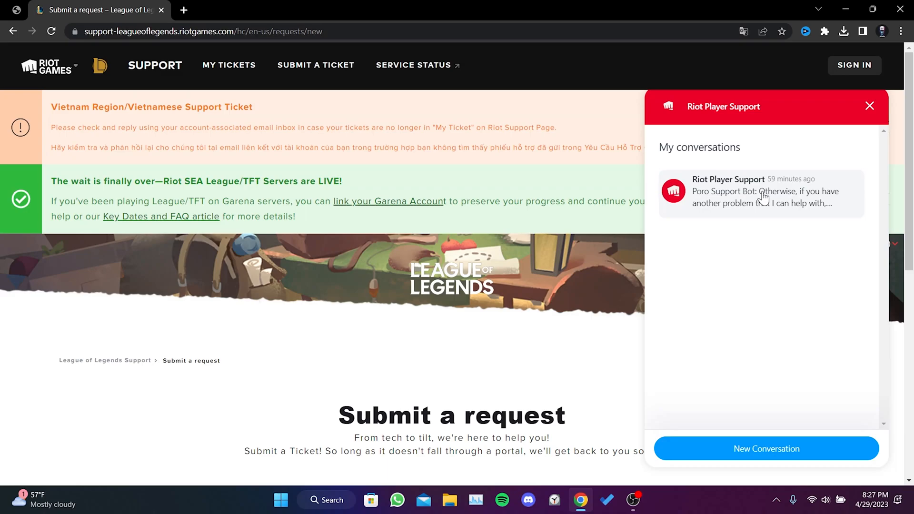
Reopen the phone-unlinking support bot chat, follow its login link and confirm 'Yes, I'm Sure'.
left_click(761, 194)
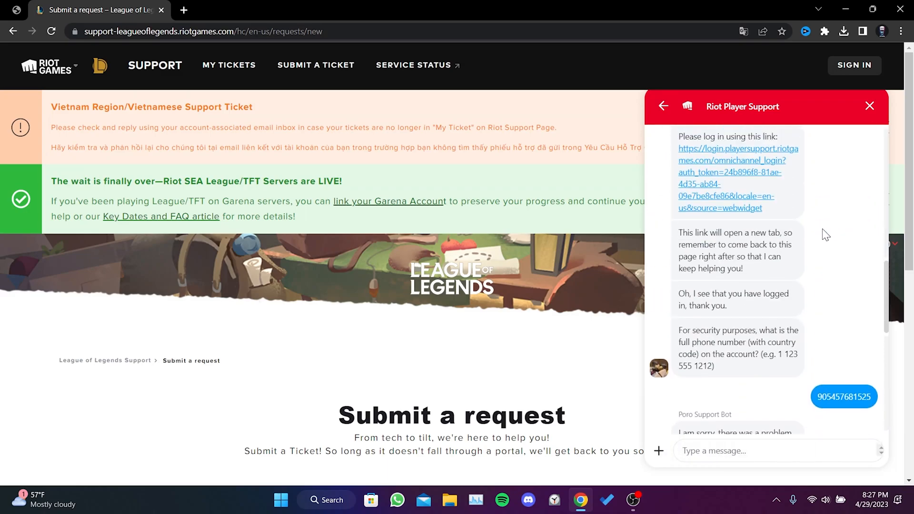
scroll("up", 3)
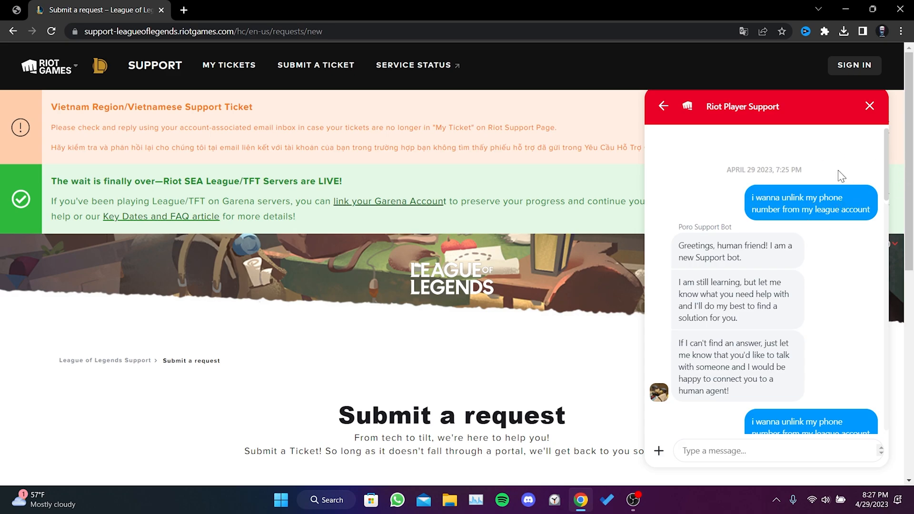
scroll("down", 3)
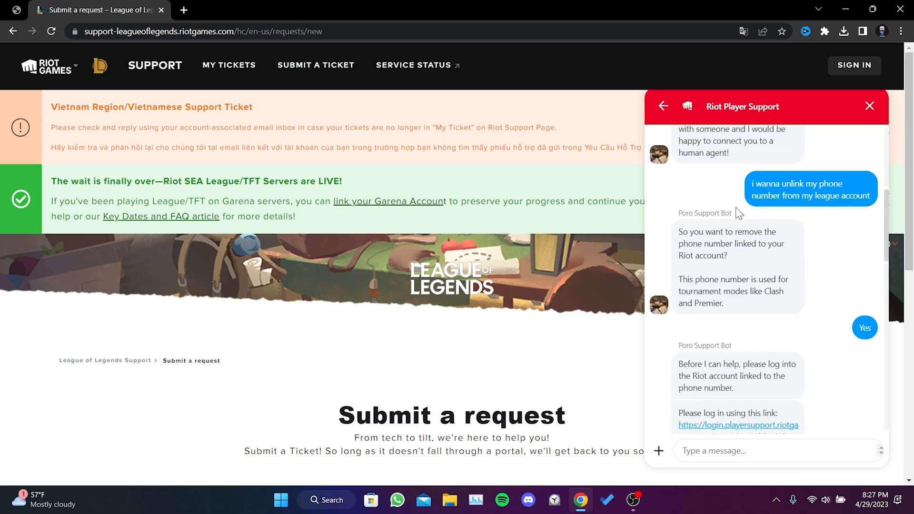
scroll("down", 3)
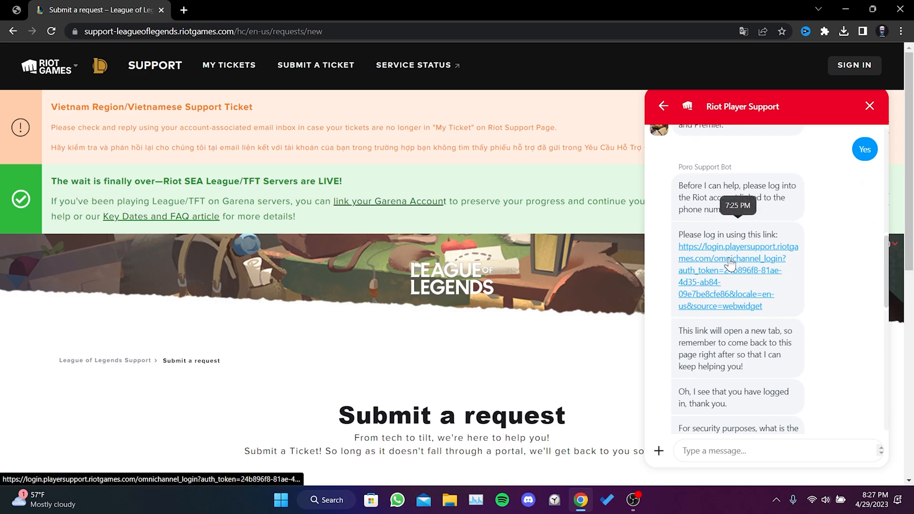
left_click(738, 270)
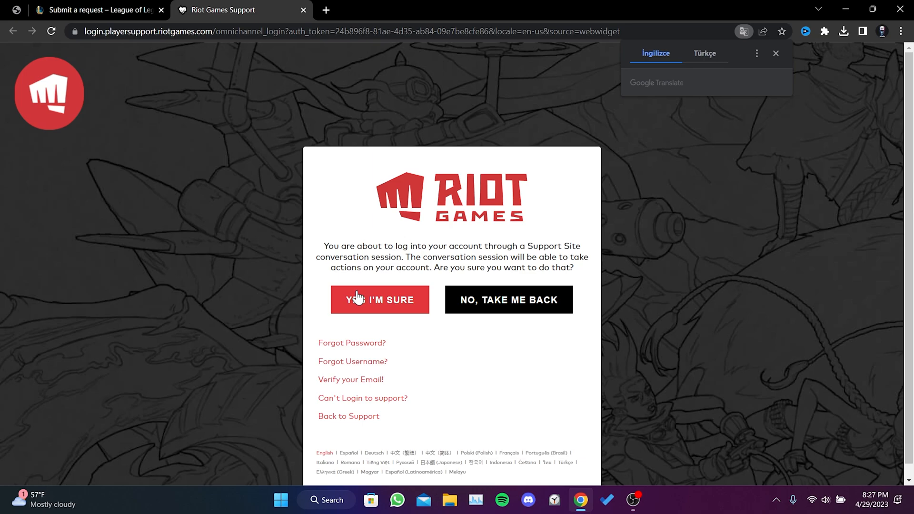
left_click(379, 299)
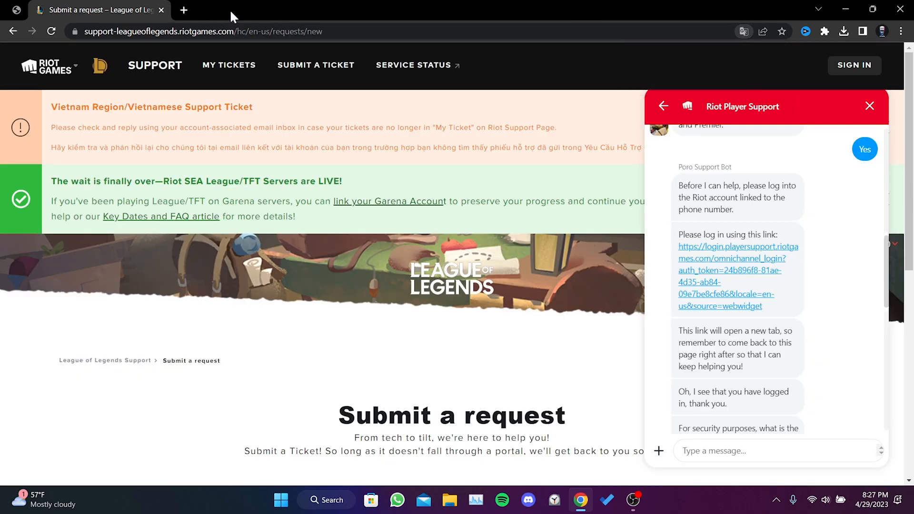
scroll("down", 3)
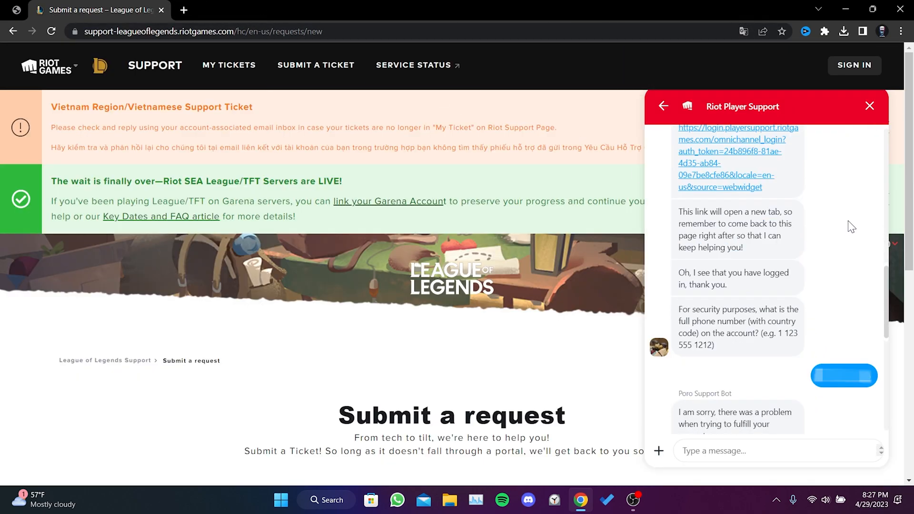
scroll("down", 3)
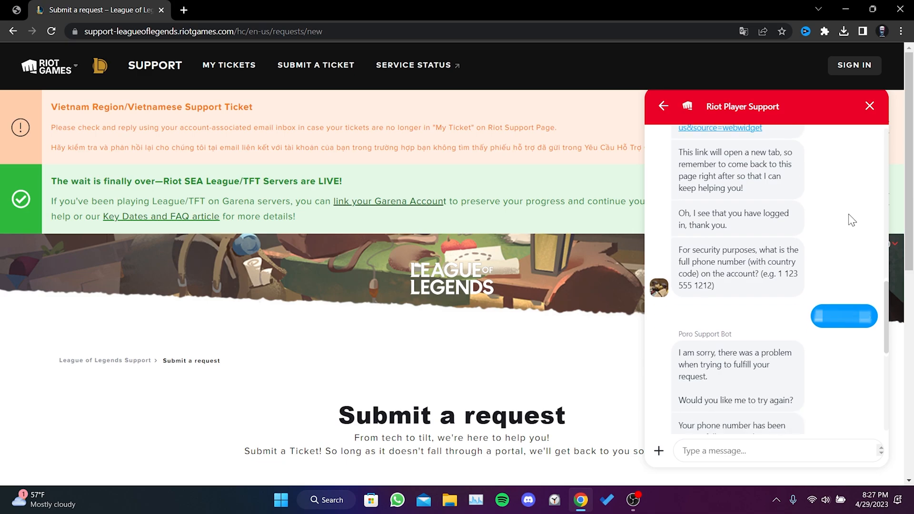
scroll("down", 3)
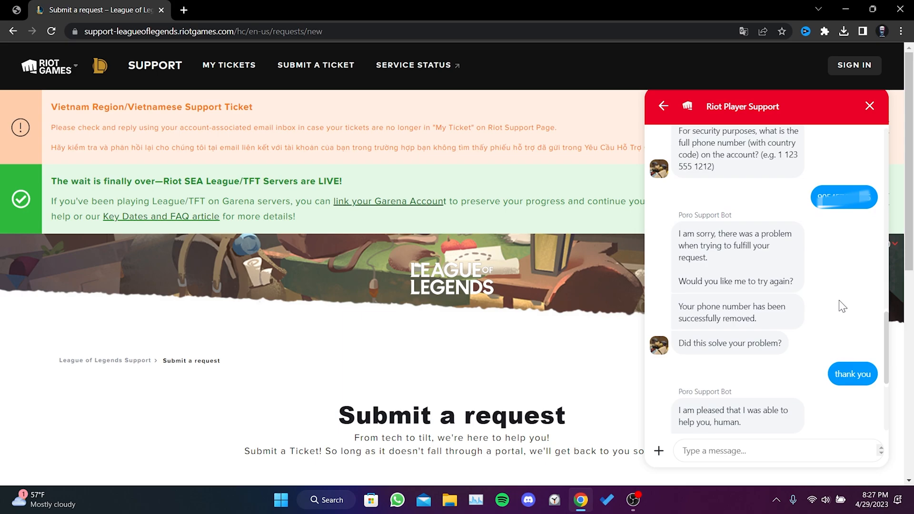
mouse_move(699, 321)
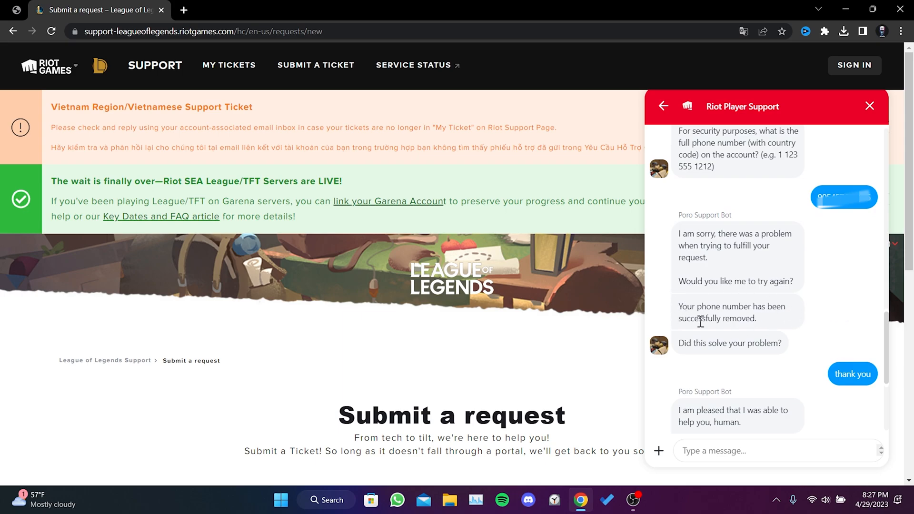
scroll("down", 3)
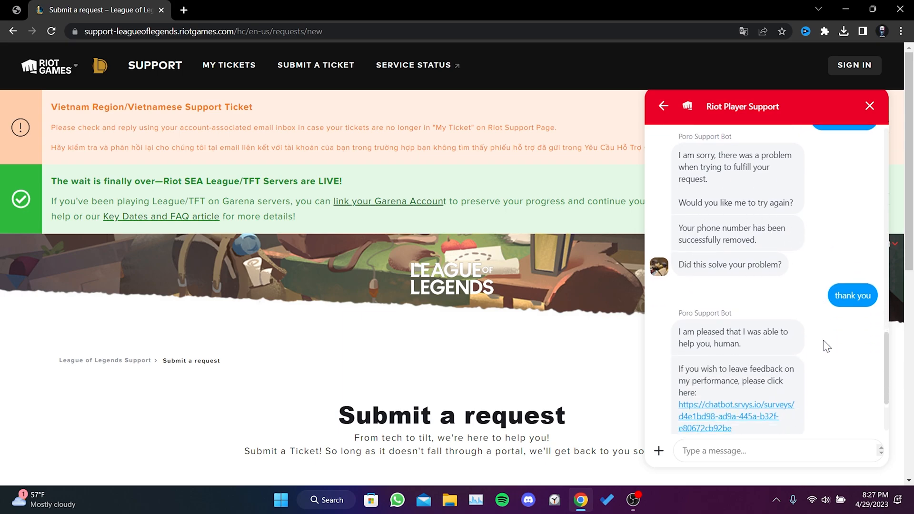
scroll("down", 3)
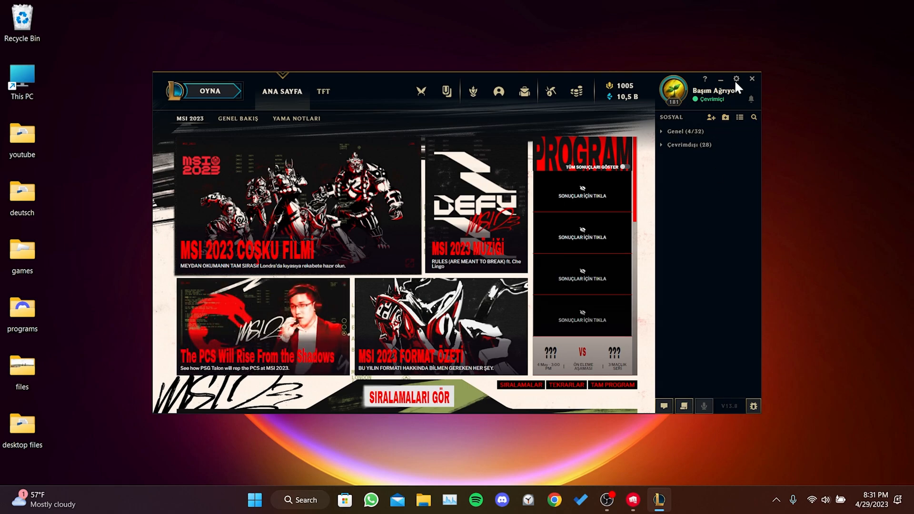
left_click(735, 79)
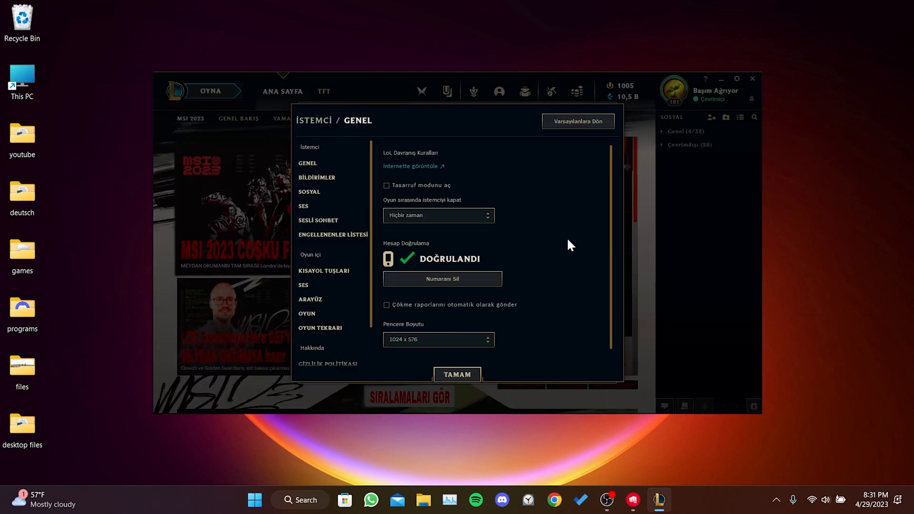
left_click(442, 279)
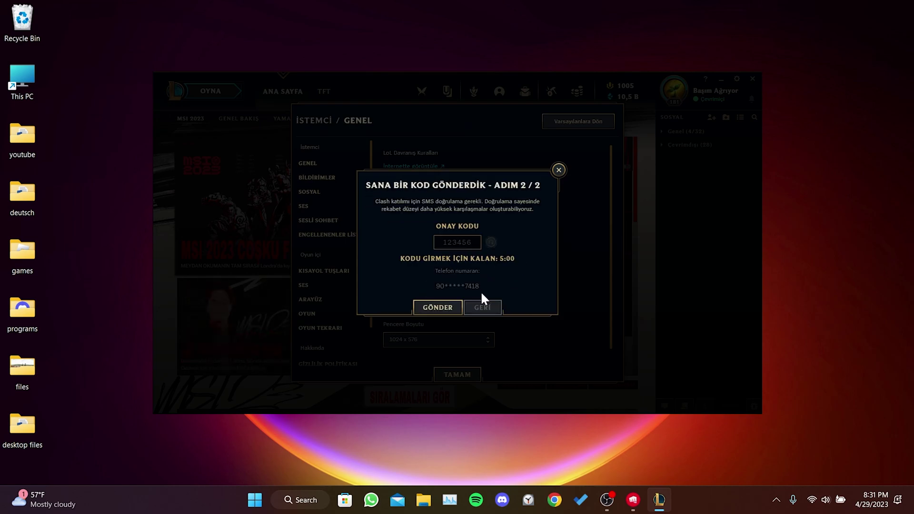
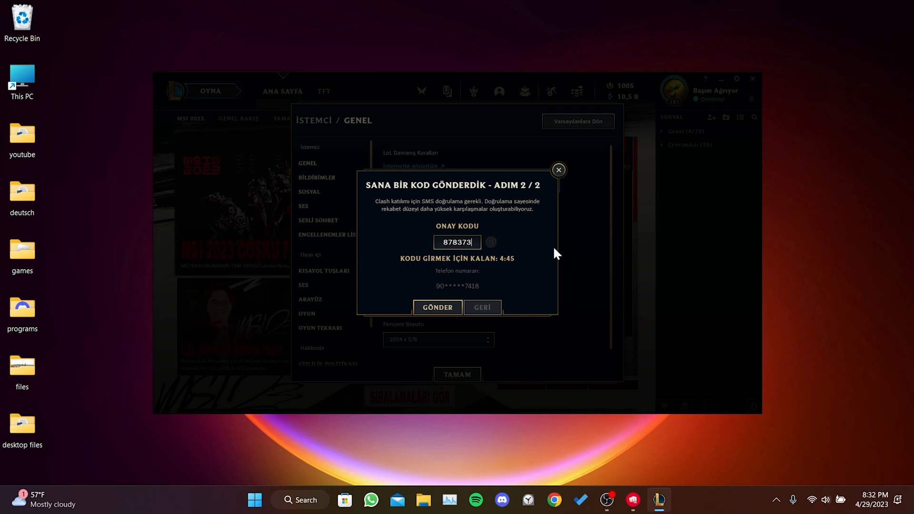
left_click(437, 307)
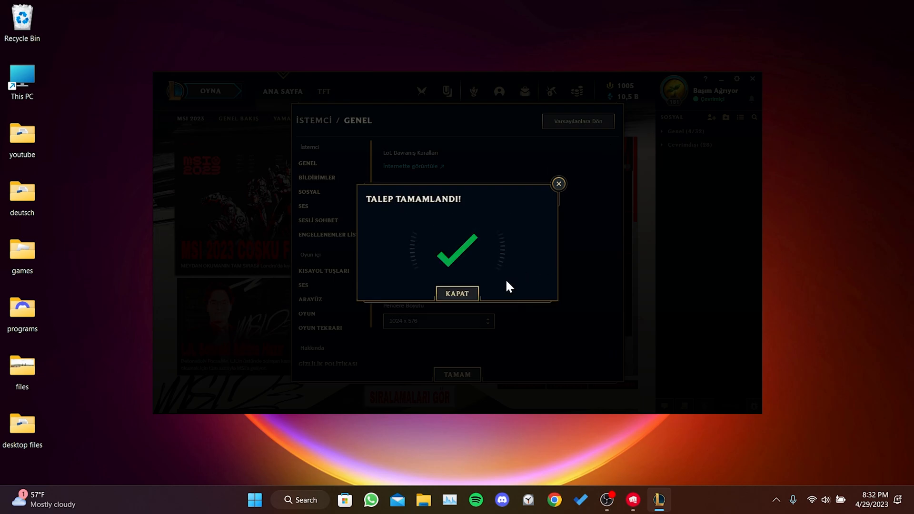
mouse_move(494, 289)
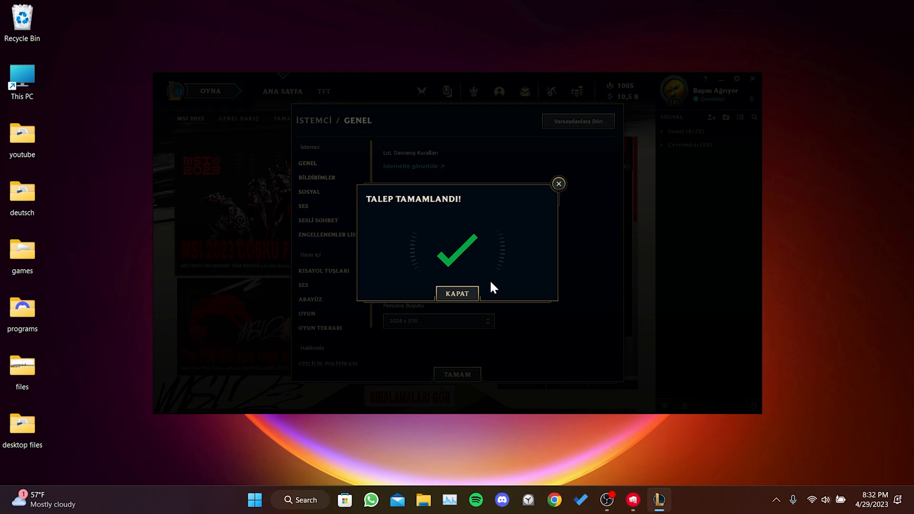
left_click(457, 293)
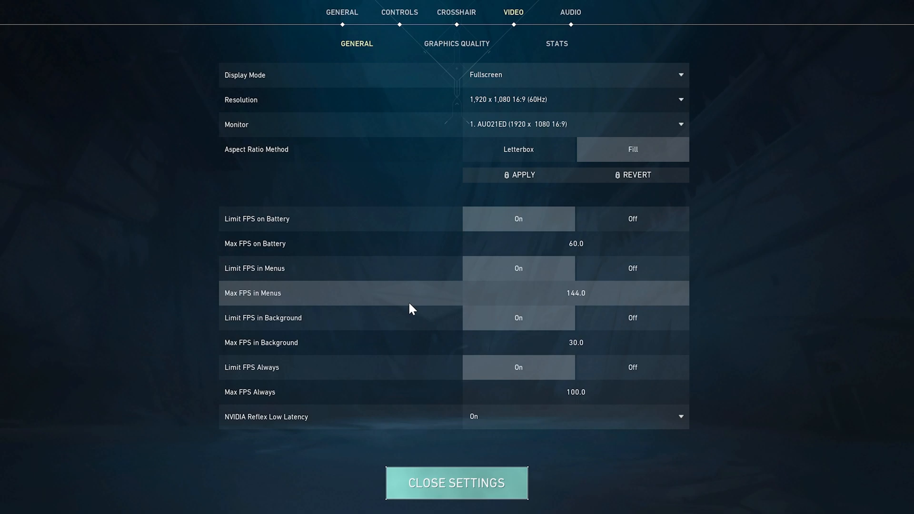
mouse_move(470, 463)
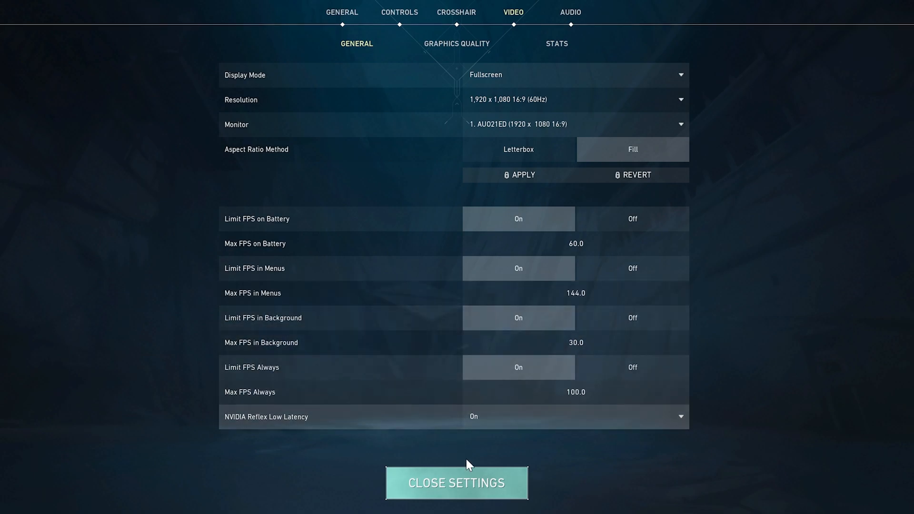
Close Valorant's video settings to reach the main menu.
left_click(456, 482)
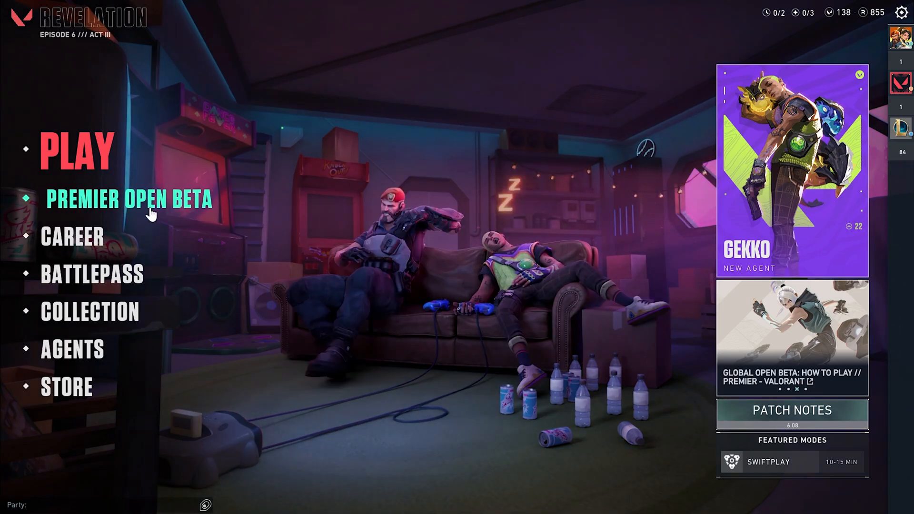
Start Premier Open Beta verification and enter the country code and phone number to receive a code.
left_click(129, 198)
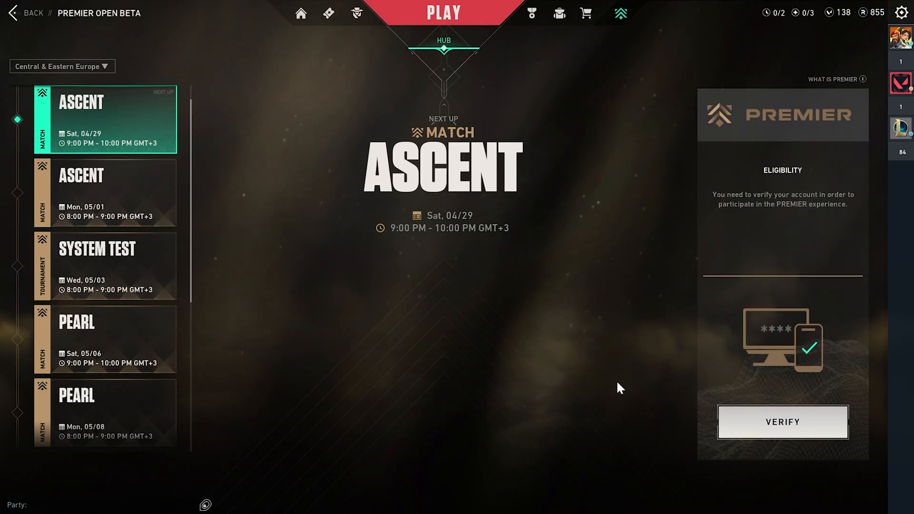
left_click(782, 423)
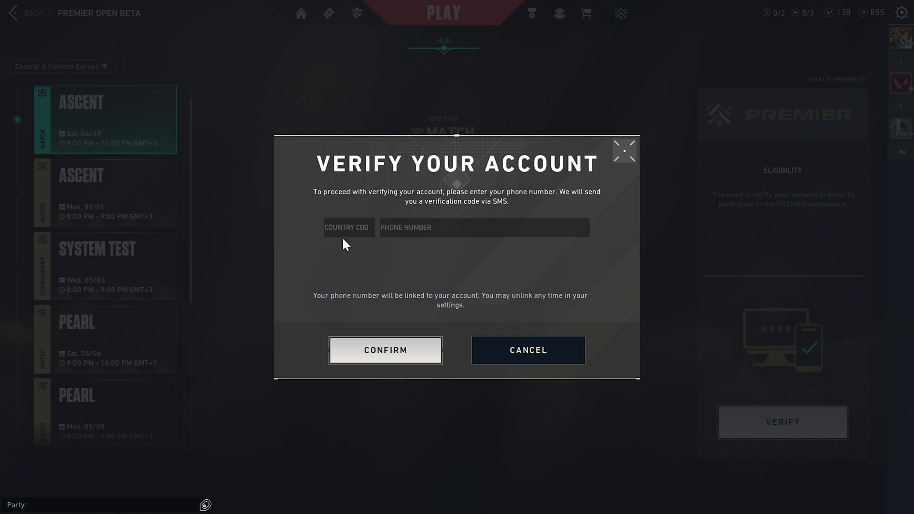
left_click(348, 228)
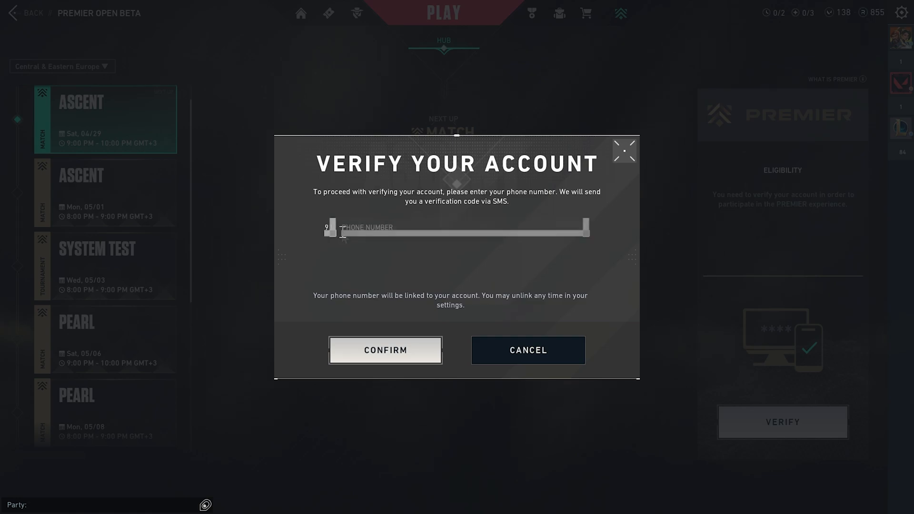
type("0")
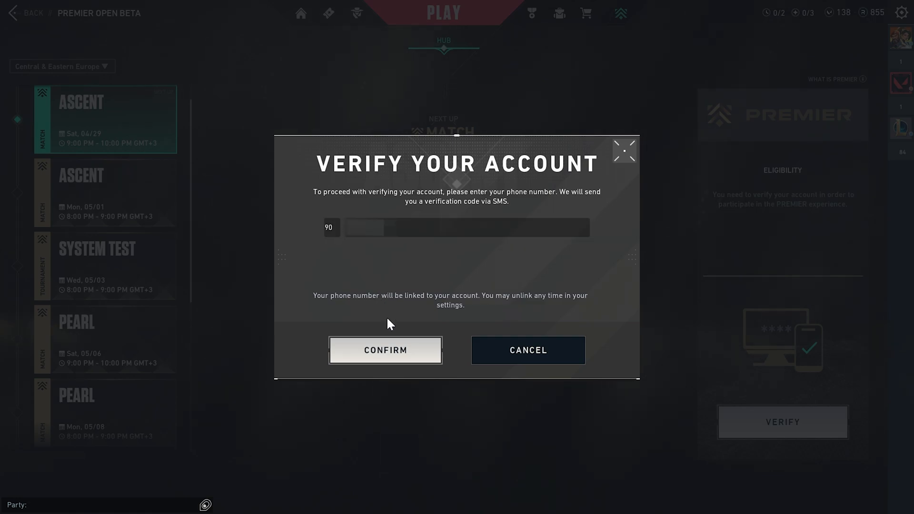
left_click(384, 350)
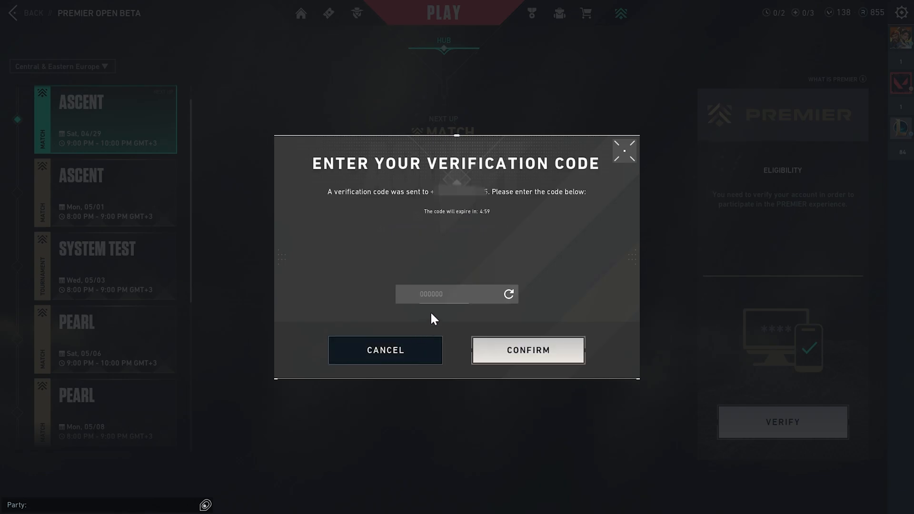
Submit the SMS verification code and dismiss the Verification Successful message.
left_click(443, 294)
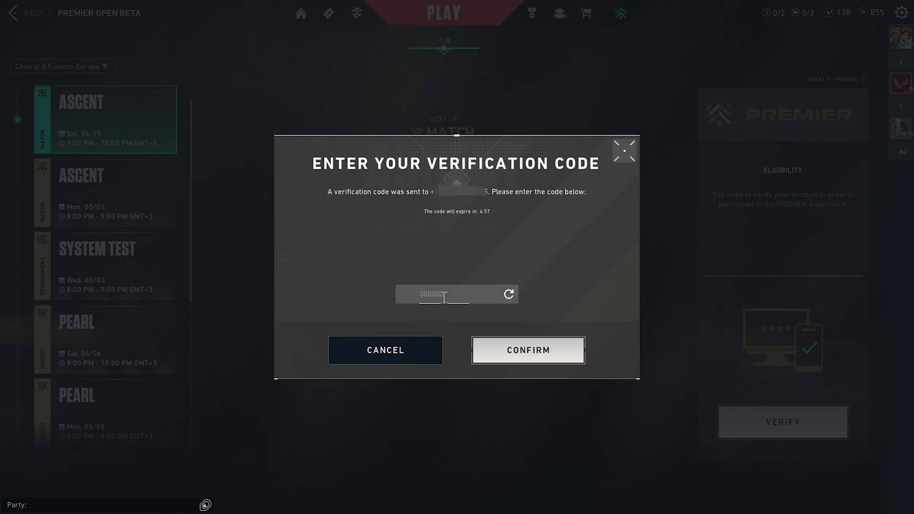
left_click(527, 350)
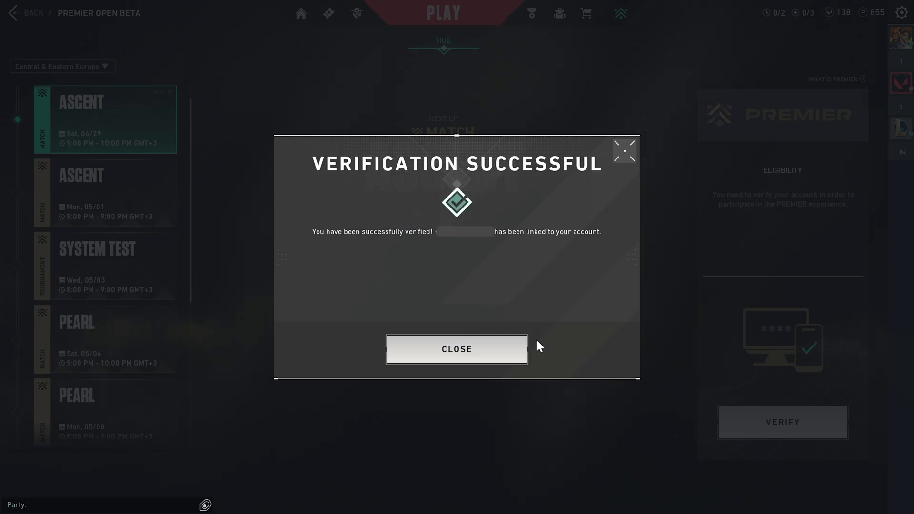
left_click(457, 349)
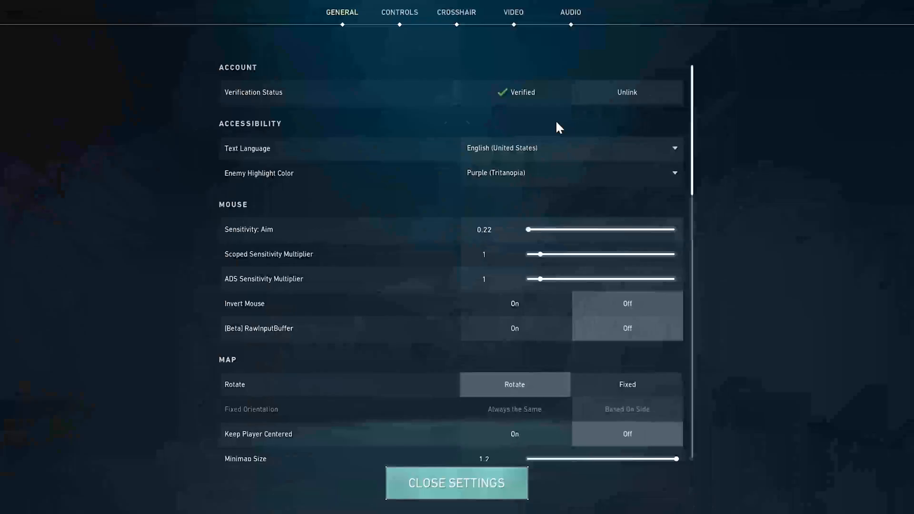
Close settings after confirming Verification Status reads Verified.
left_click(457, 483)
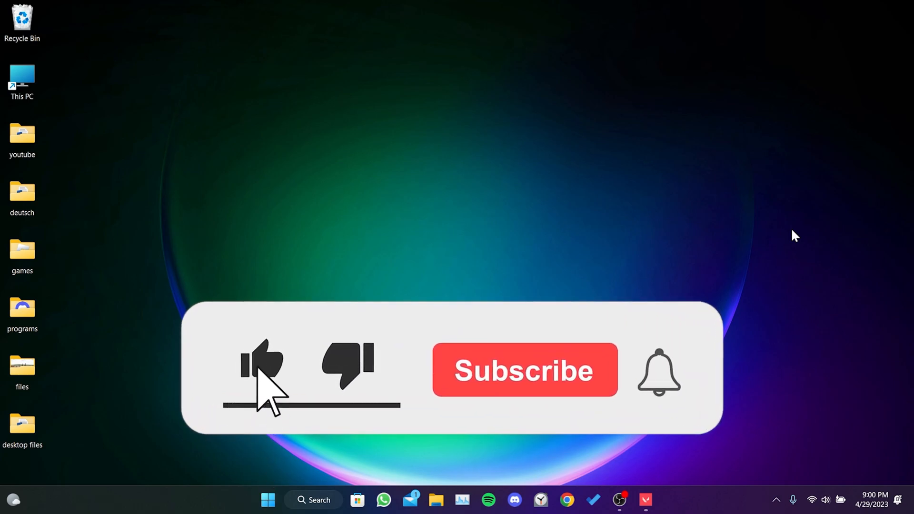
left_click(523, 369)
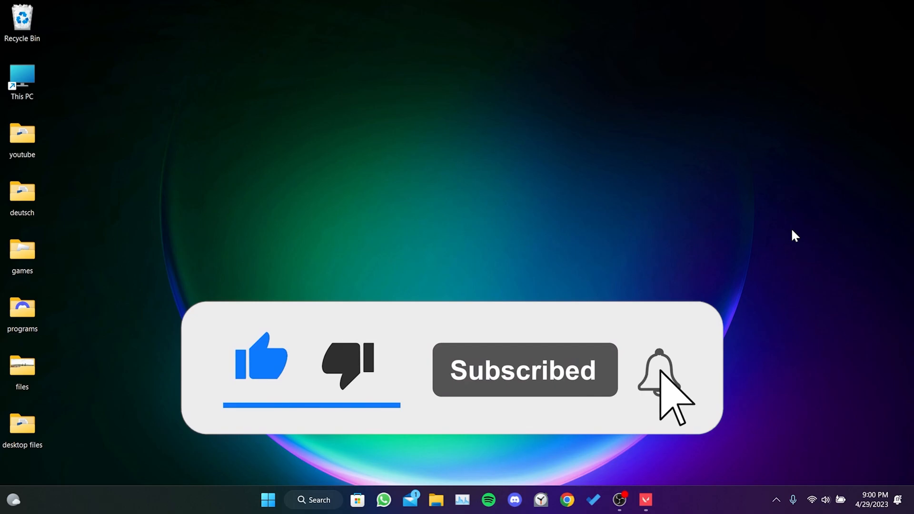
left_click(659, 373)
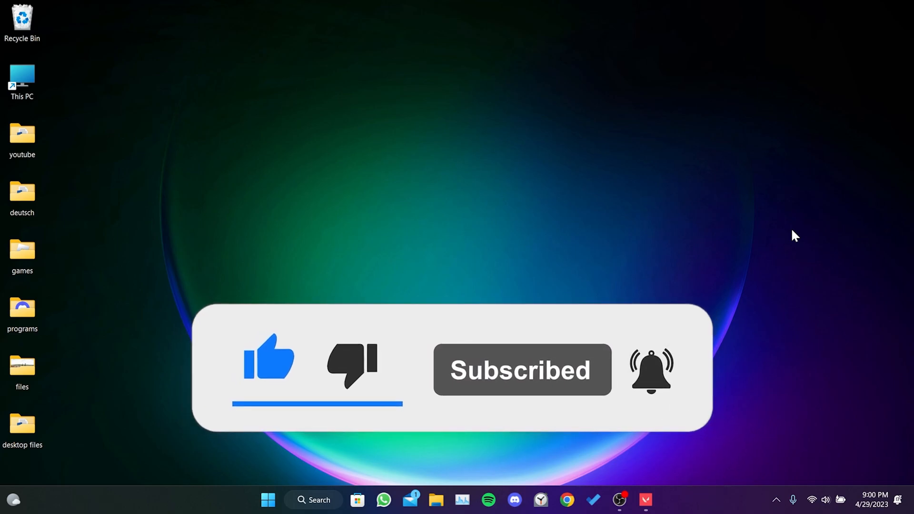